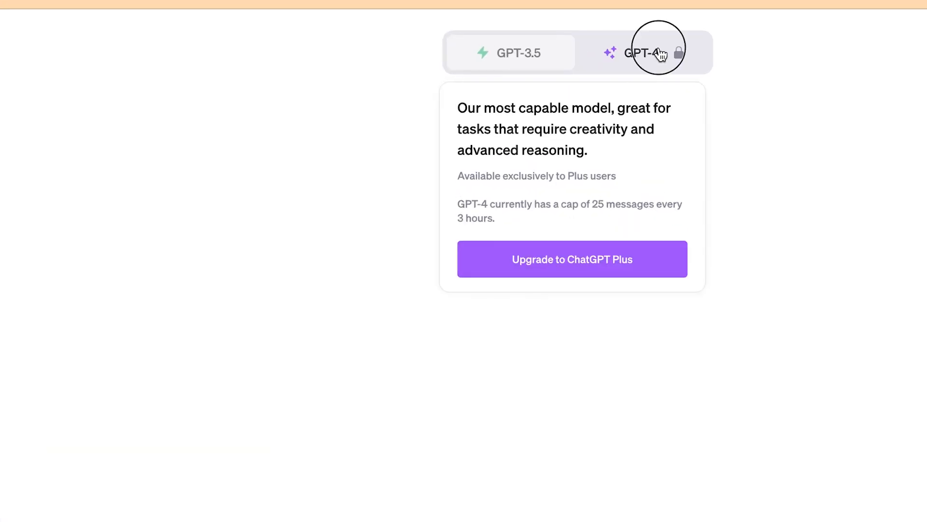
Select the locked GPT-4 model to reveal the Plus plan at $20/month.
{"action": "left_click", "coordinate": [572, 259]}
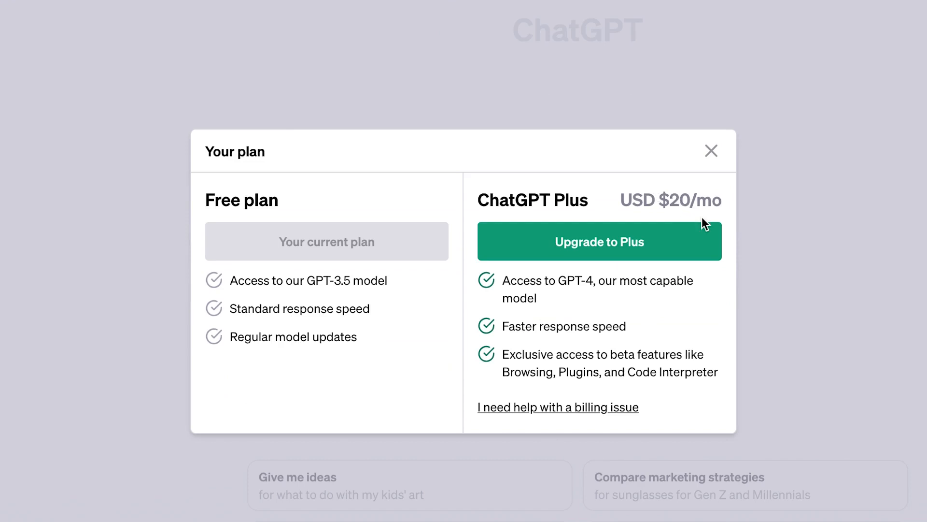
{"action": "mouse_move", "coordinate": [548, 316]}
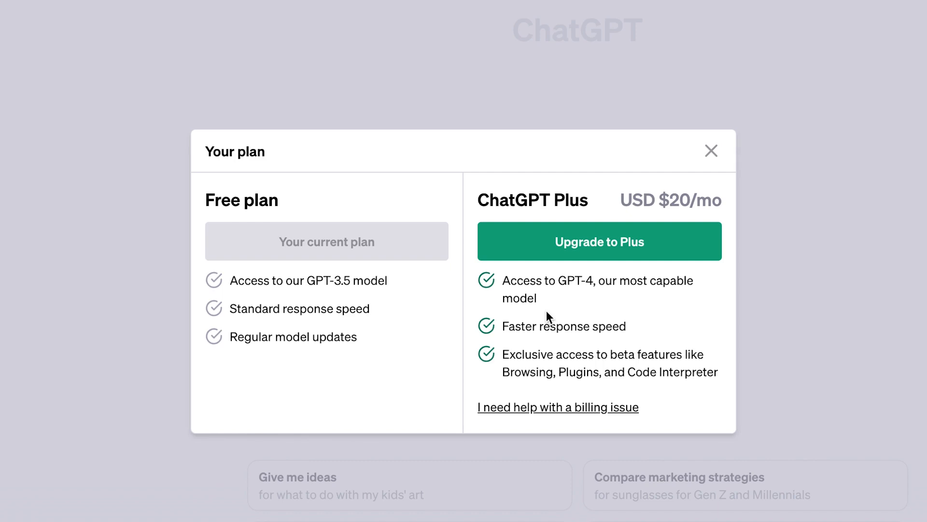
{"action": "mouse_move", "coordinate": [703, 167]}
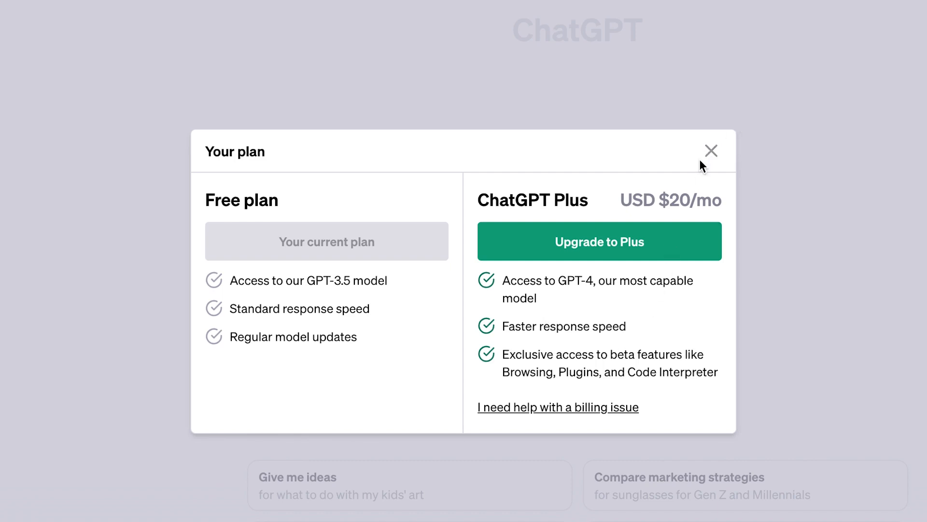
{"action": "mouse_move", "coordinate": [234, 486]}
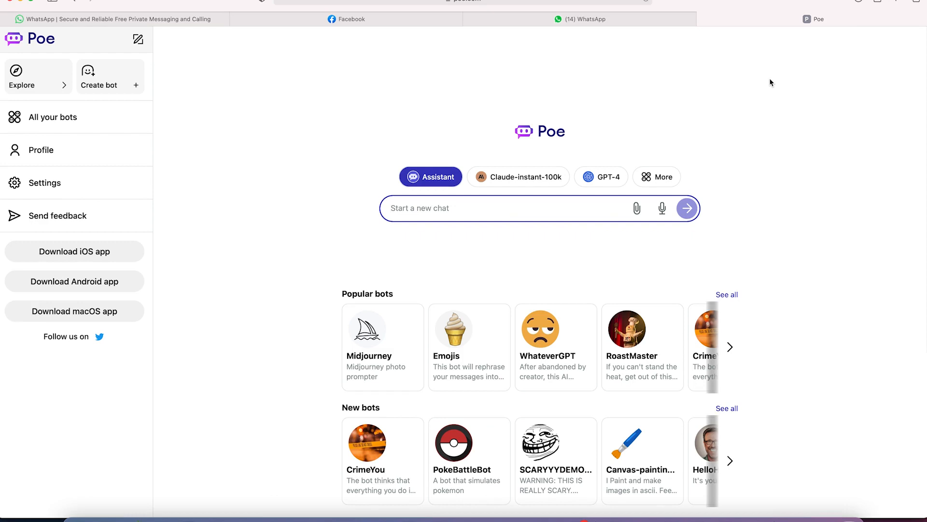
Browse Poe's bot list under All your bots and select GPT-4.
{"action": "left_click", "coordinate": [508, 208]}
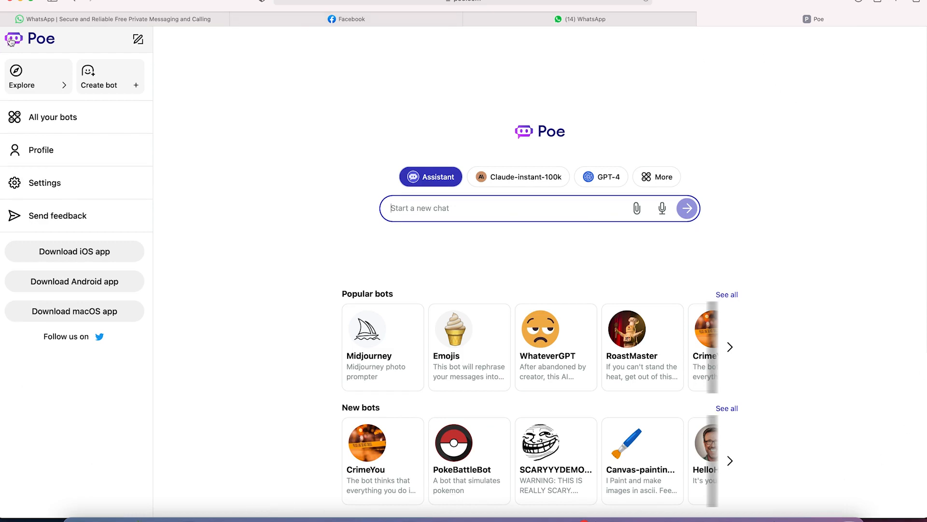
{"action": "mouse_move", "coordinate": [798, 449]}
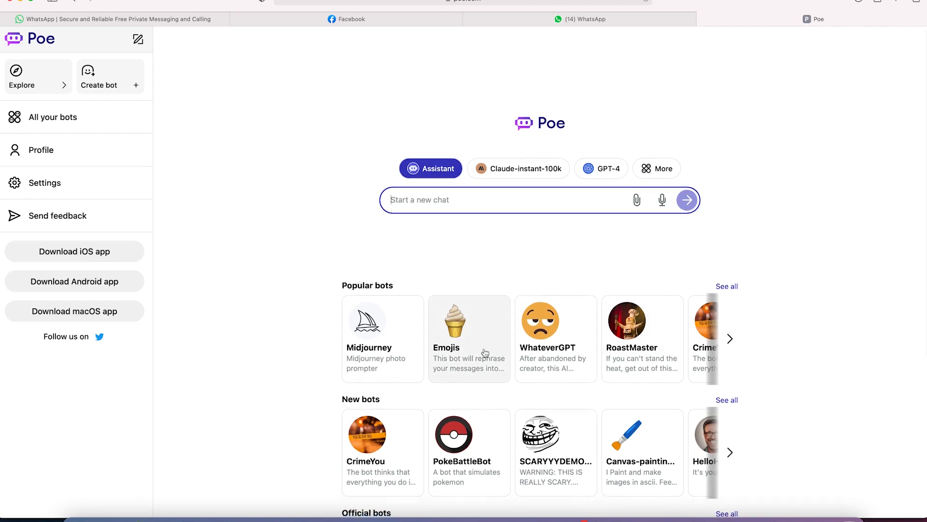
{"action": "scroll", "scroll_direction": "down", "scroll_amount": 3}
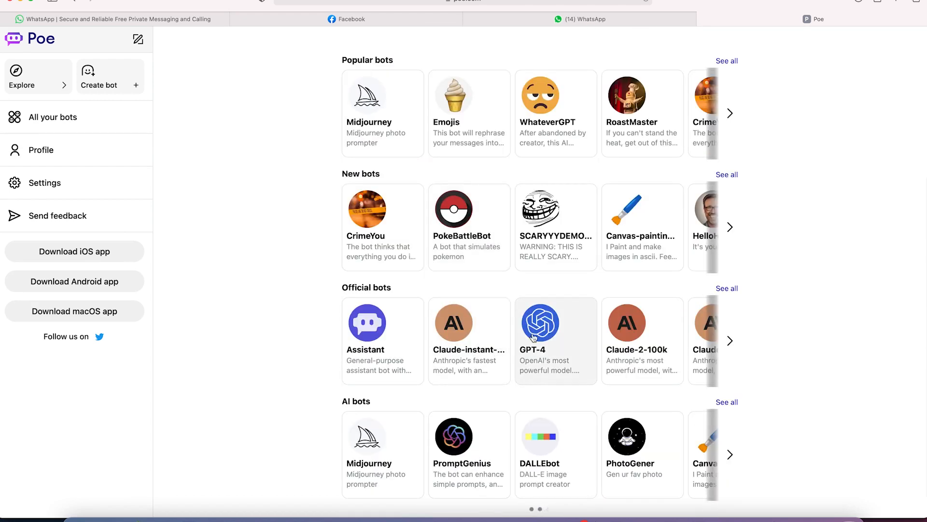
{"action": "scroll", "scroll_direction": "up", "scroll_amount": 3}
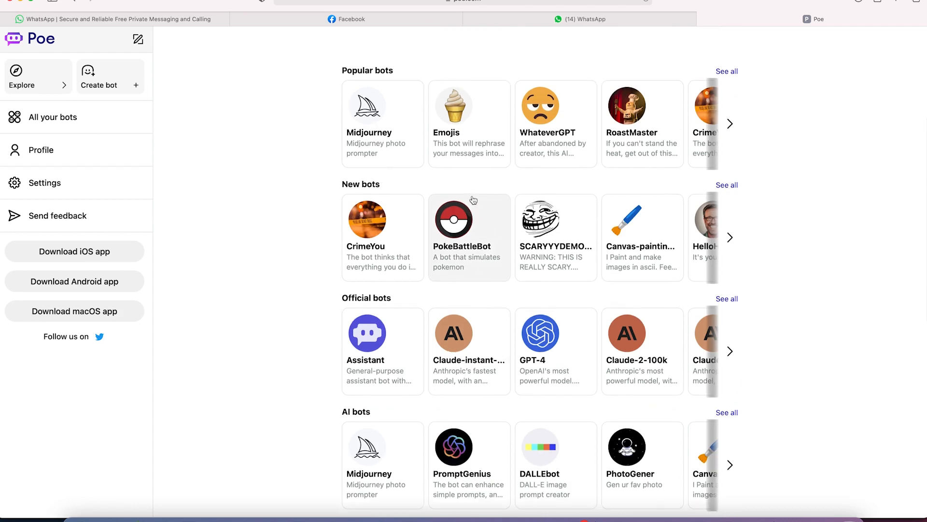
{"action": "scroll", "scroll_direction": "down", "scroll_amount": 3}
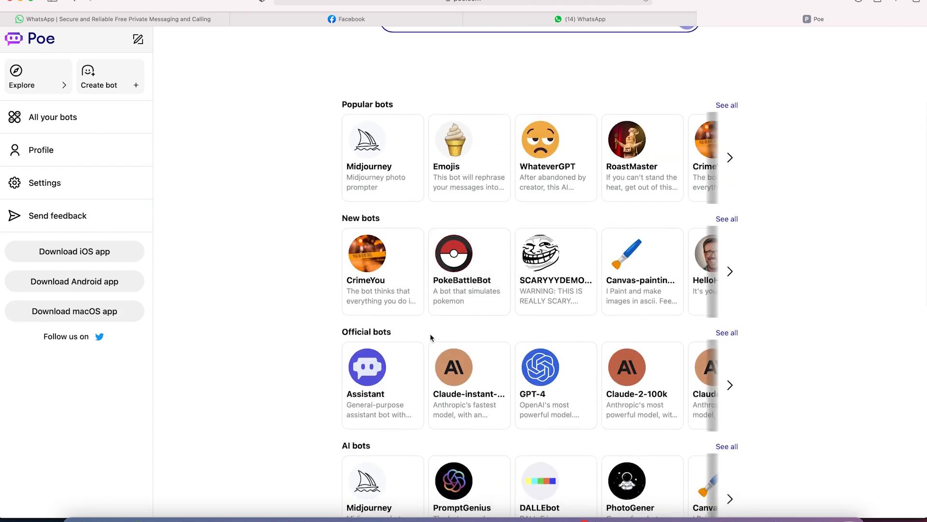
{"action": "scroll", "scroll_direction": "down", "scroll_amount": 3}
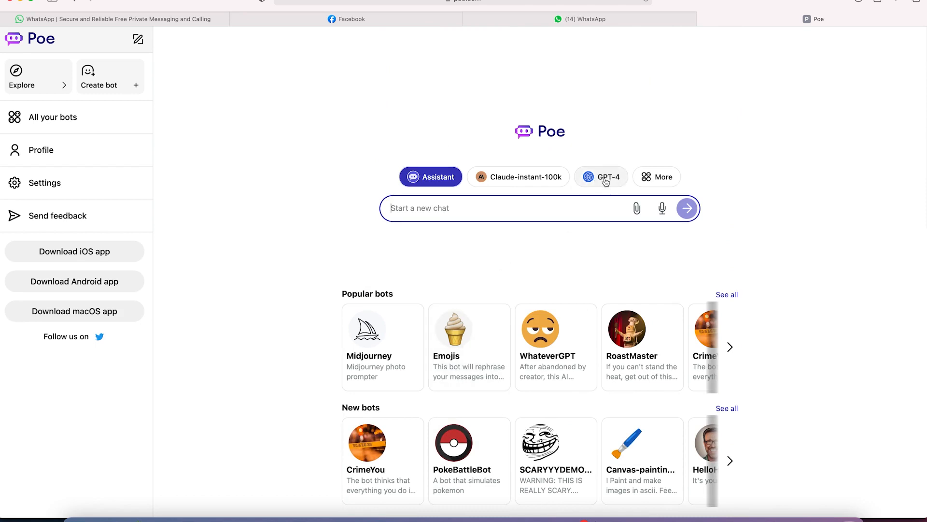
{"action": "mouse_move", "coordinate": [629, 177]}
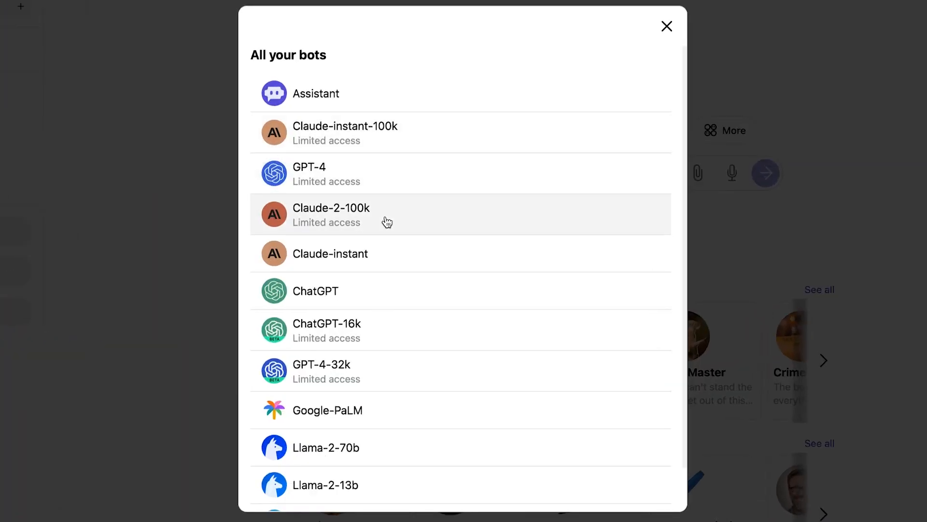
{"action": "left_click", "coordinate": [666, 26]}
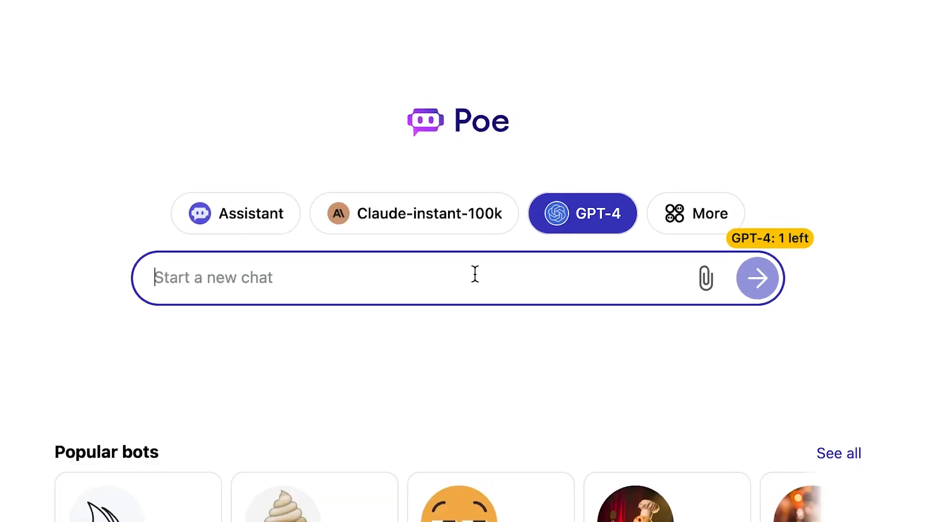
Send GPT-4 the prompt 'write a short blog about sustainability'.
{"action": "type", "text": "wri"}
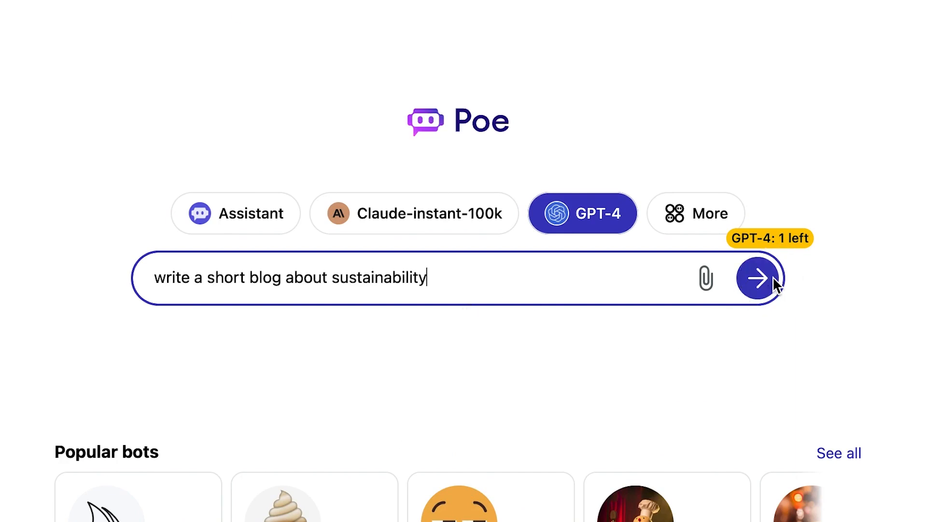
{"action": "left_click", "coordinate": [759, 277]}
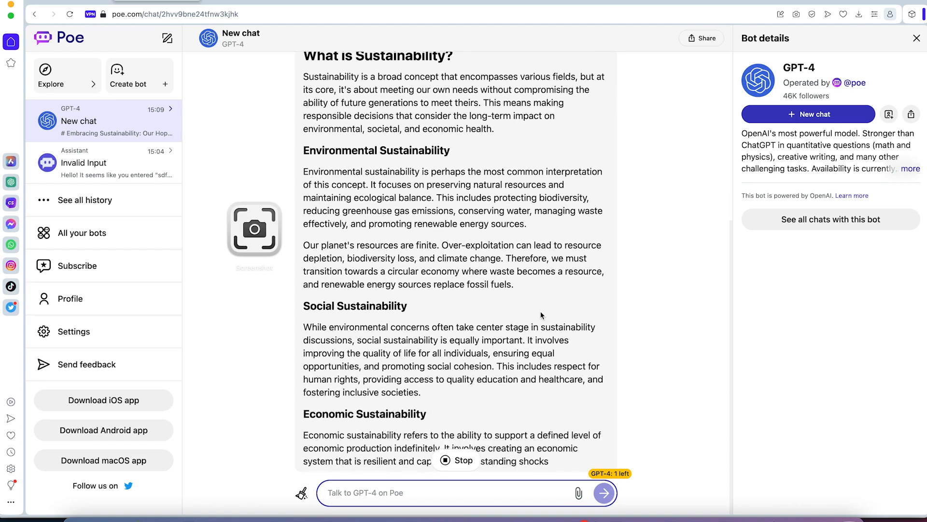
Follow GPT-4's streaming blog post down to its conclusion.
{"action": "scroll", "scroll_direction": "down", "scroll_amount": 3}
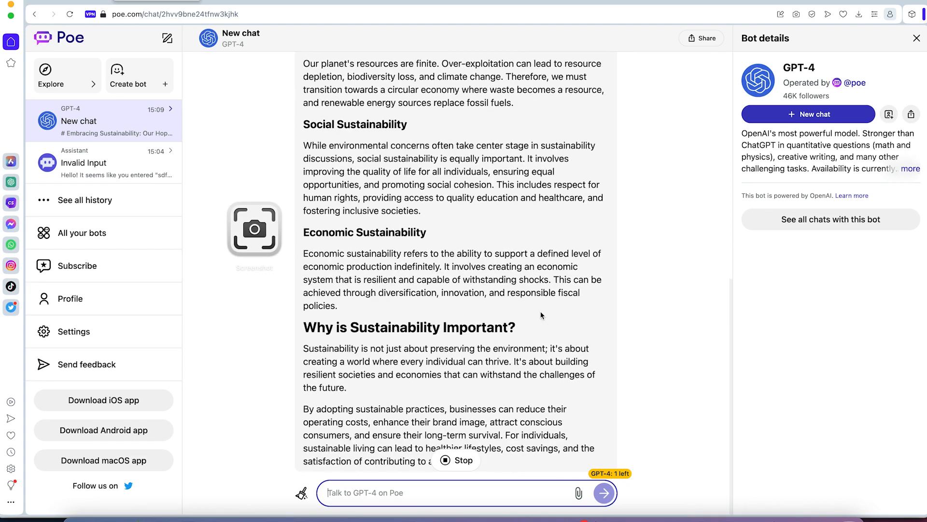
{"action": "scroll", "scroll_direction": "down", "scroll_amount": 3}
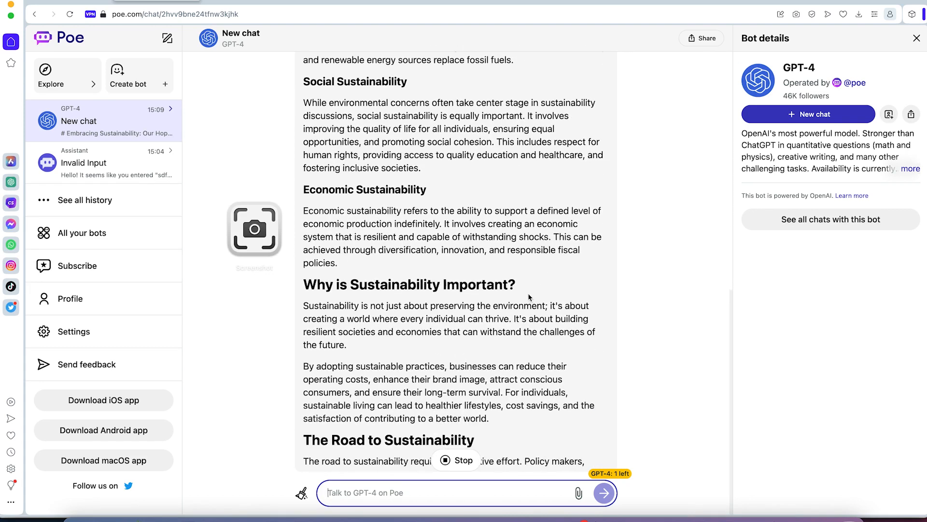
{"action": "scroll", "scroll_direction": "down", "scroll_amount": 3}
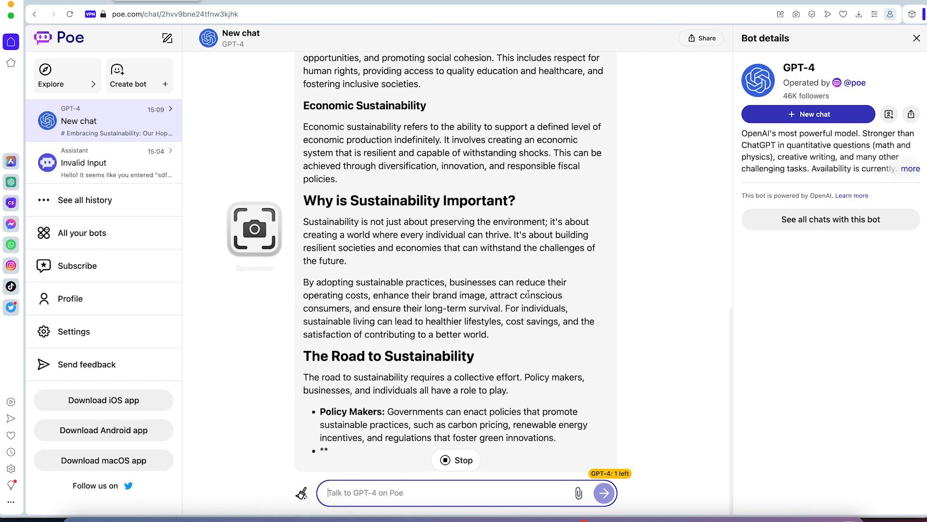
{"action": "scroll", "scroll_direction": "down", "scroll_amount": 3}
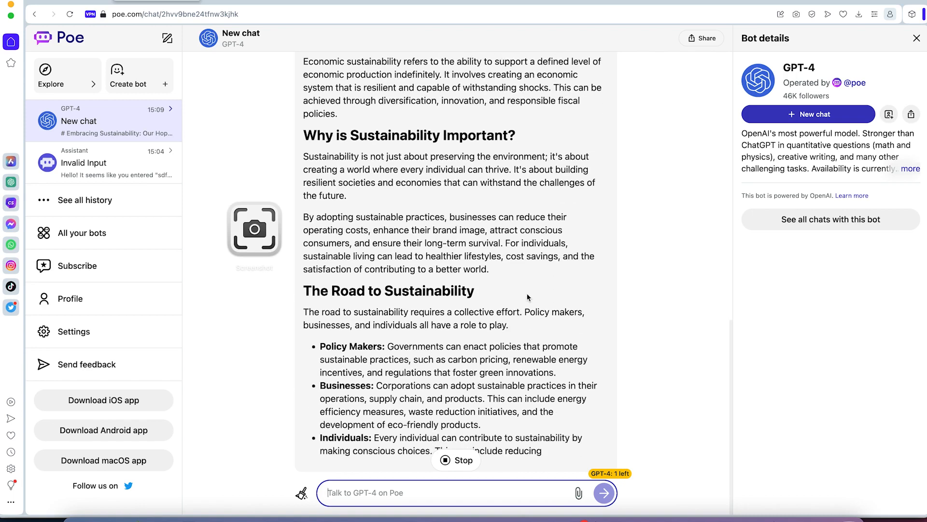
{"action": "scroll", "scroll_direction": "down", "scroll_amount": 3}
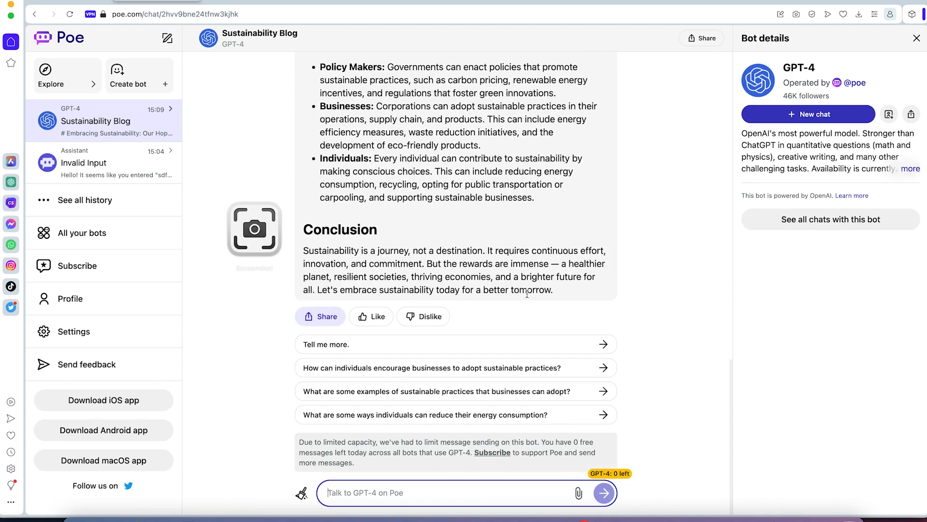
{"action": "mouse_move", "coordinate": [578, 240]}
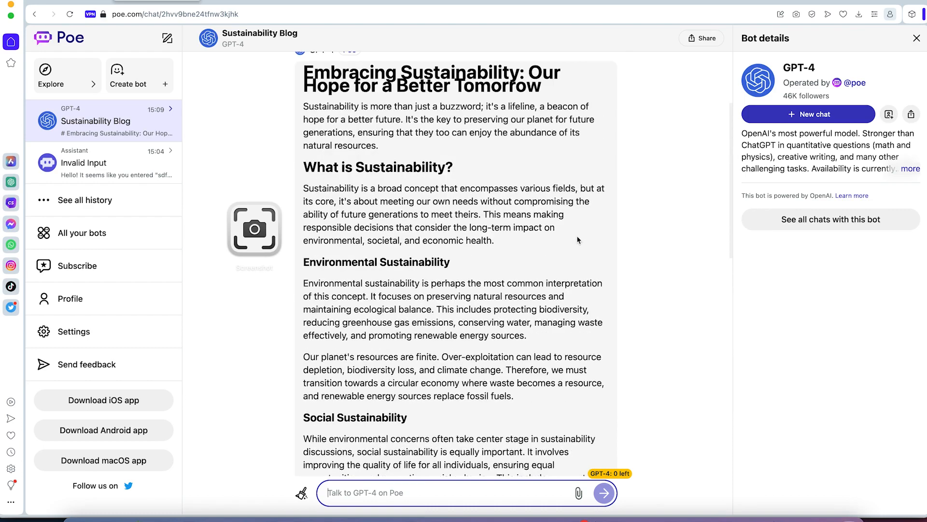
{"action": "scroll", "scroll_direction": "down", "scroll_amount": 3}
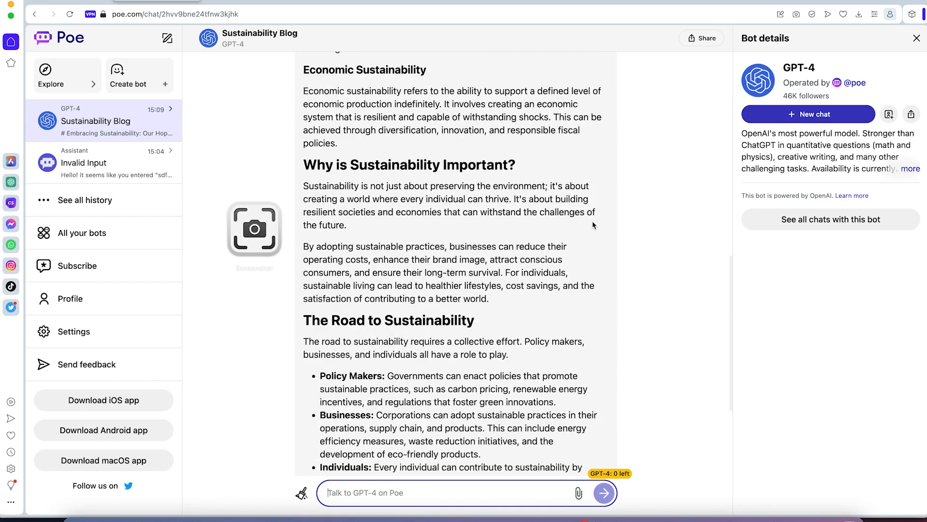
{"action": "scroll", "scroll_direction": "down", "scroll_amount": 3}
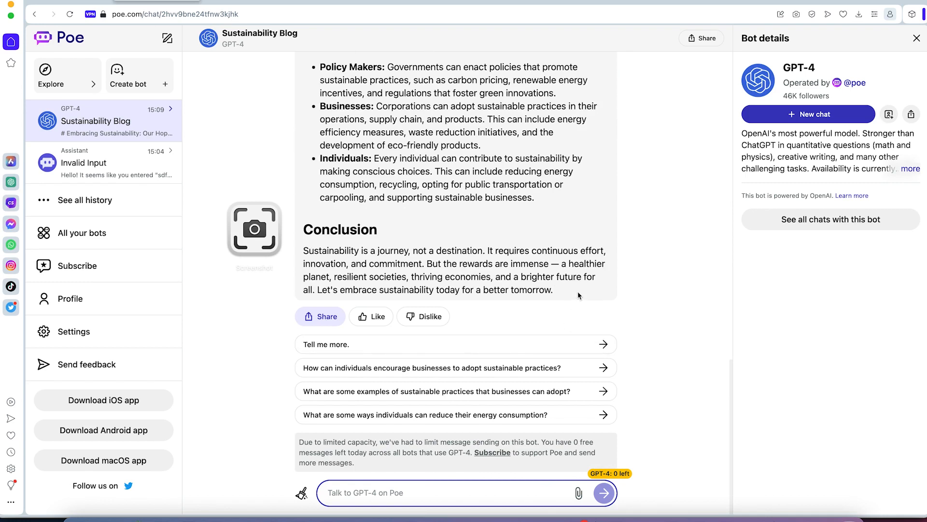
{"action": "mouse_move", "coordinate": [622, 479]}
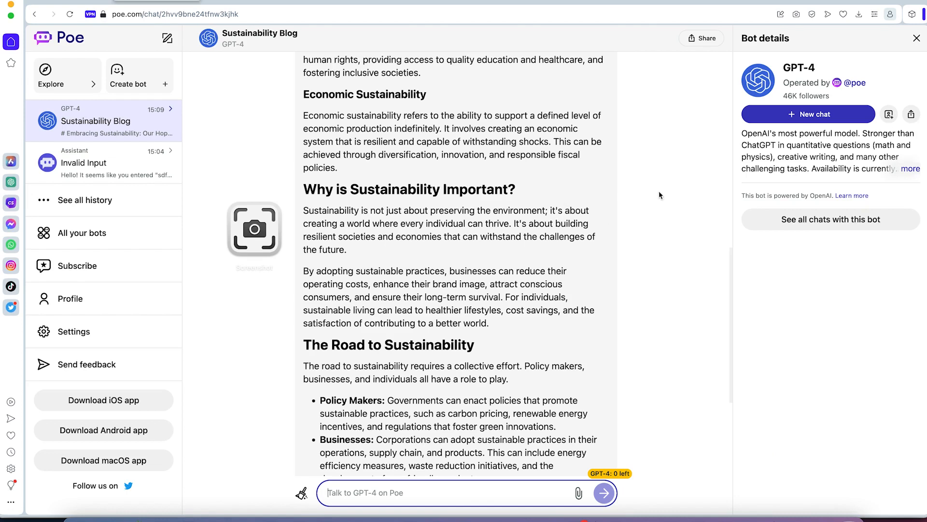
{"action": "mouse_move", "coordinate": [620, 511]}
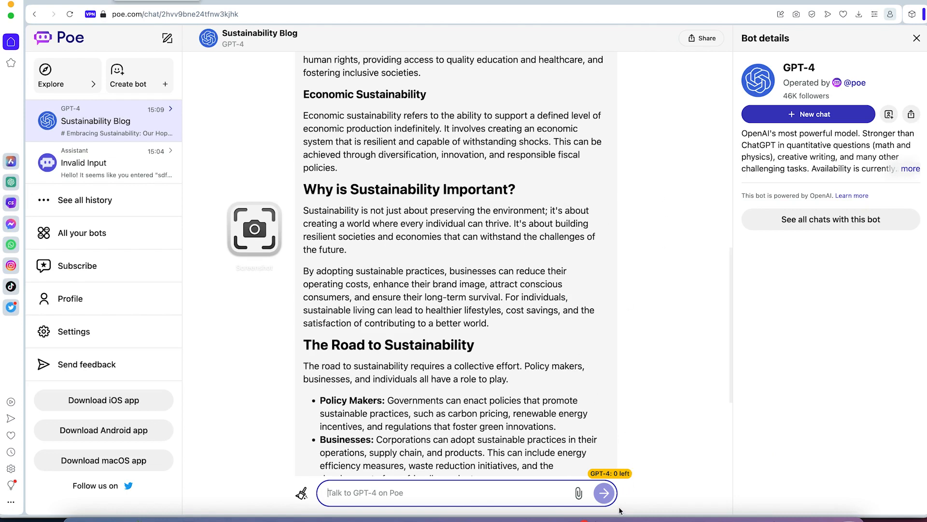
{"action": "mouse_move", "coordinate": [606, 457]}
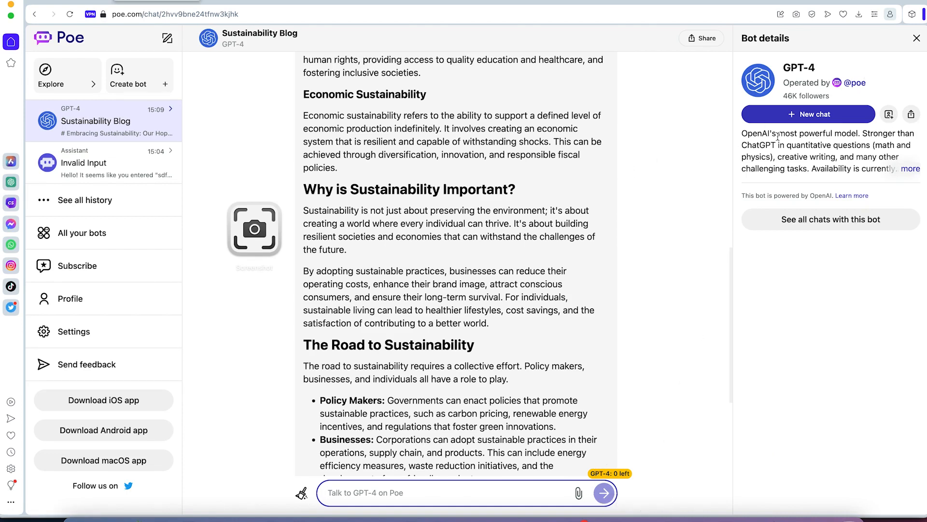
{"action": "mouse_move", "coordinate": [609, 254]}
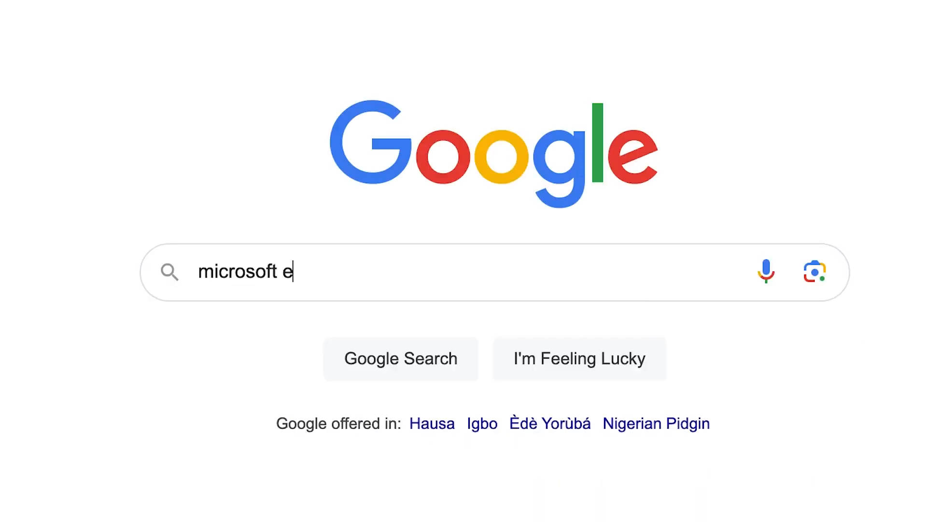
Search for Microsoft Edge and choose its macOS download option.
{"action": "type", "text": "dge"}
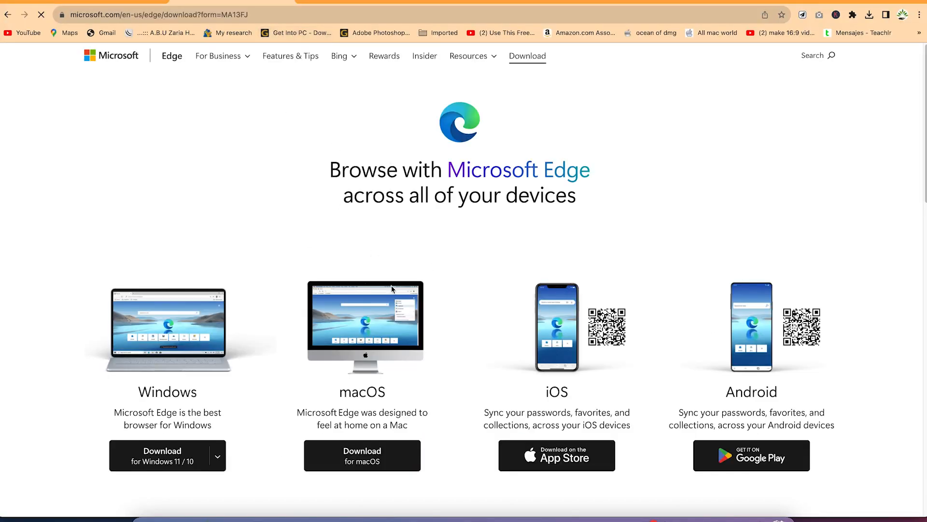
{"action": "mouse_move", "coordinate": [683, 341]}
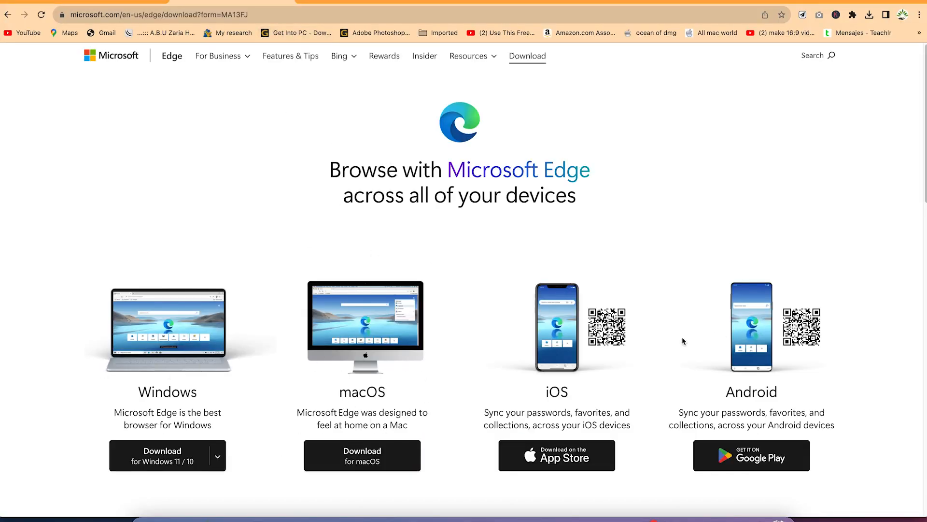
{"action": "mouse_move", "coordinate": [497, 352]}
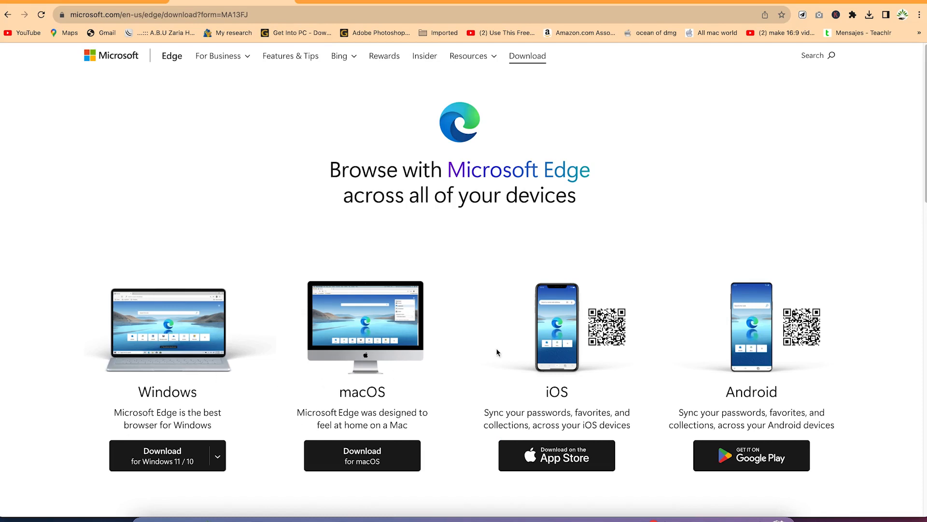
{"action": "mouse_move", "coordinate": [432, 363]}
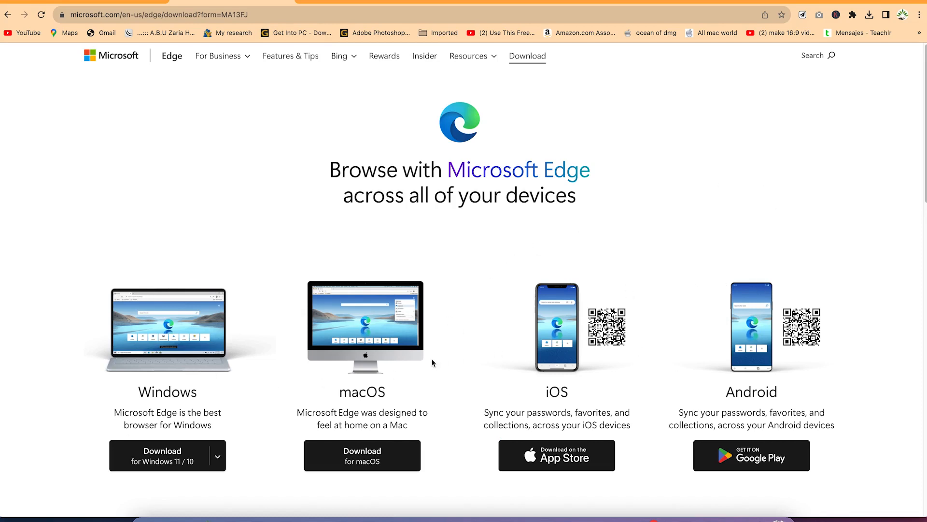
{"action": "mouse_move", "coordinate": [292, 372]}
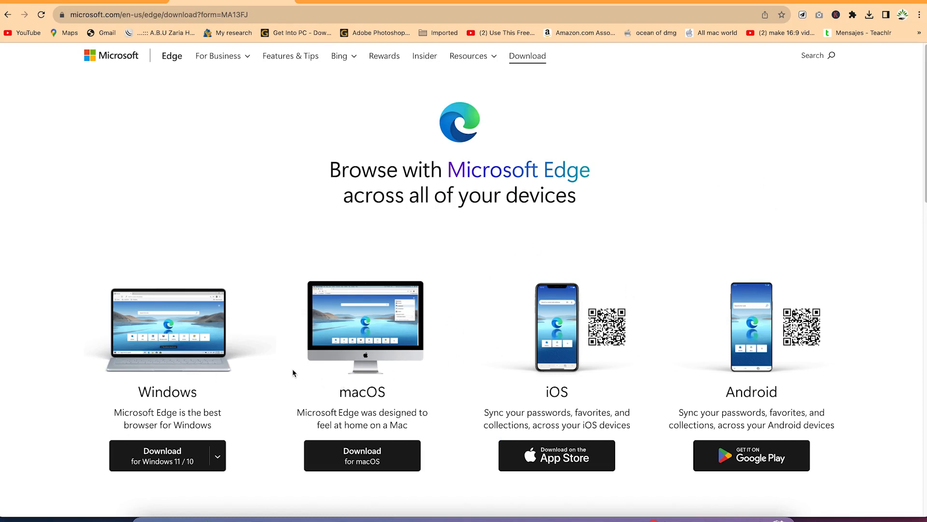
{"action": "left_click", "coordinate": [362, 456]}
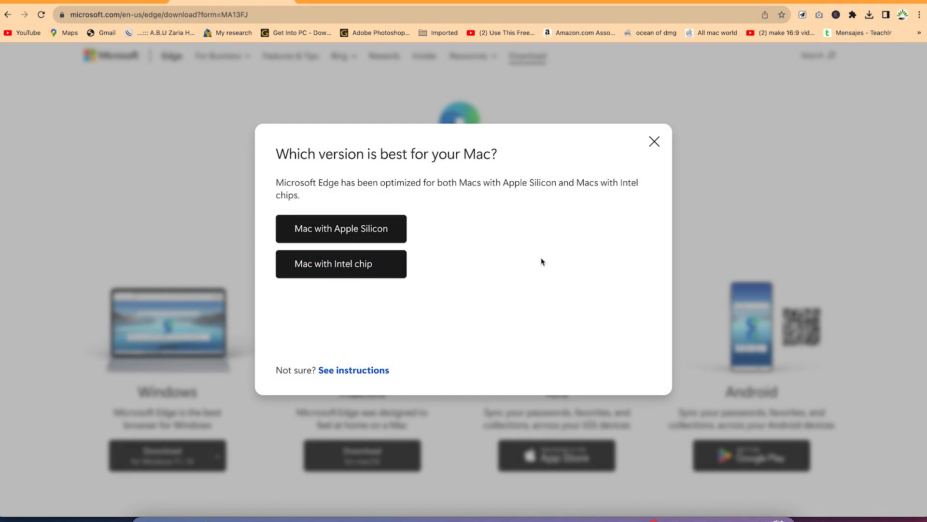
{"action": "mouse_move", "coordinate": [618, 446]}
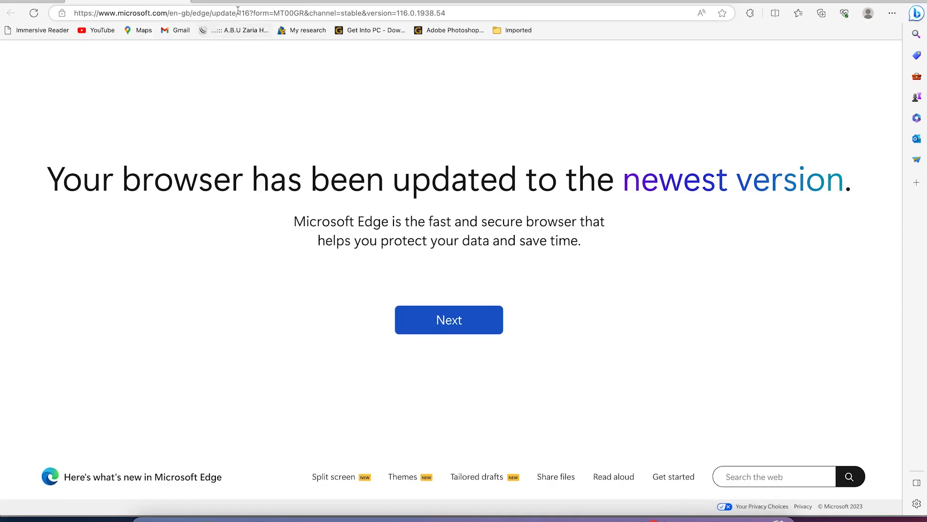
Go to bing.com/chat and start a New topic.
{"action": "left_click", "coordinate": [254, 13]}
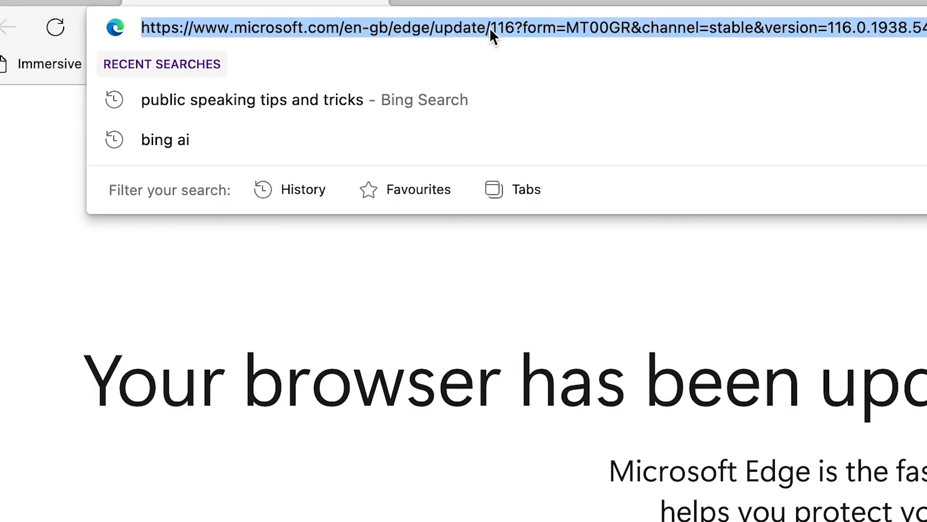
{"action": "type", "text": "bing.com/chat"}
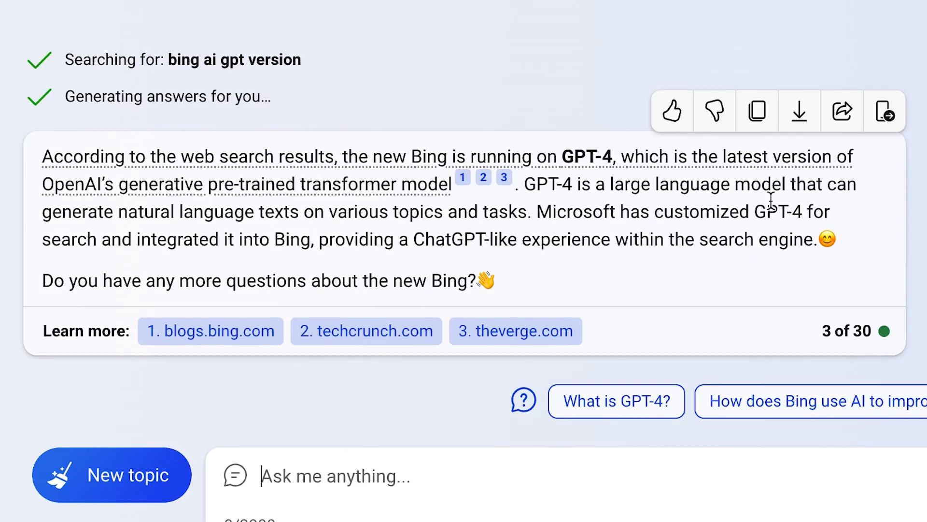
{"action": "mouse_move", "coordinate": [698, 188]}
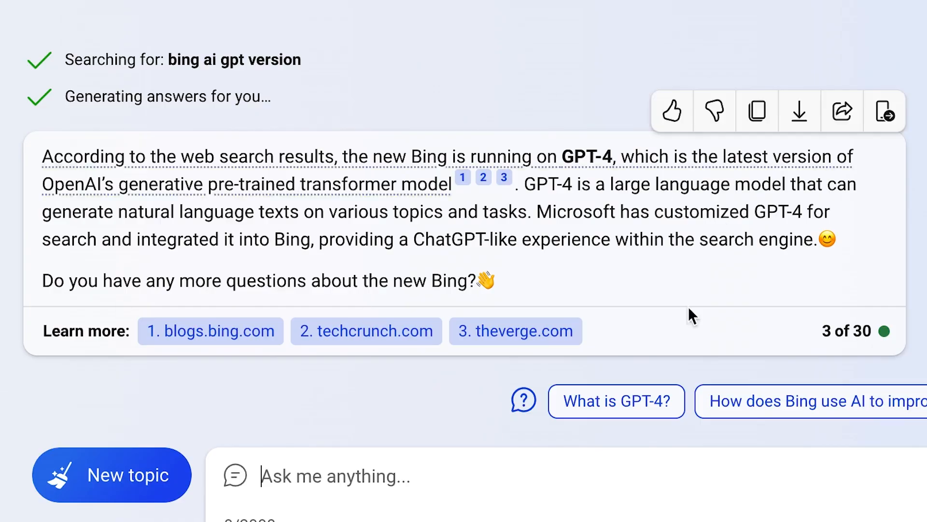
{"action": "left_click", "coordinate": [112, 475]}
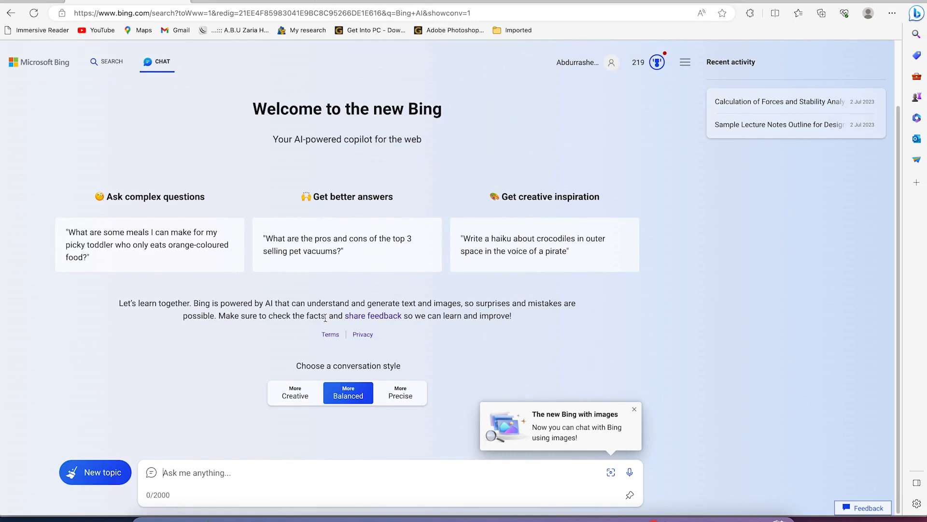
{"action": "mouse_move", "coordinate": [308, 297]}
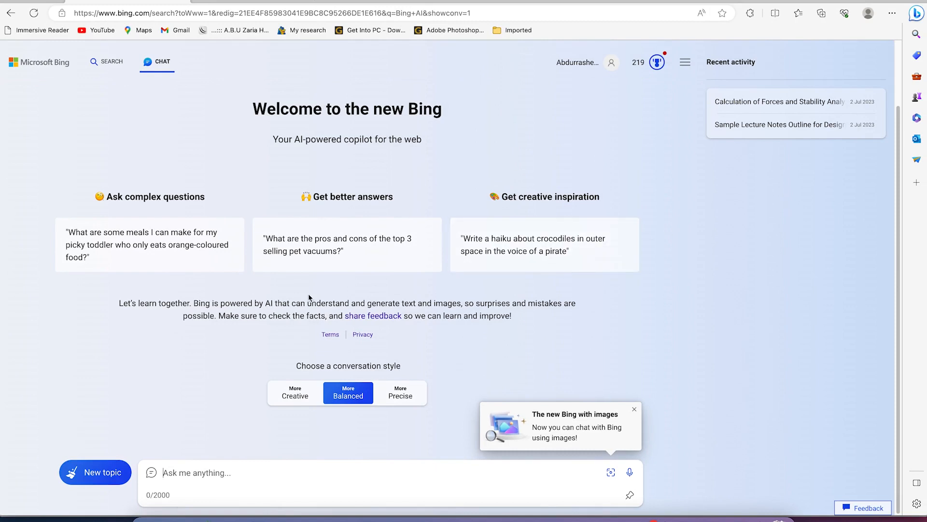
{"action": "mouse_move", "coordinate": [287, 209]}
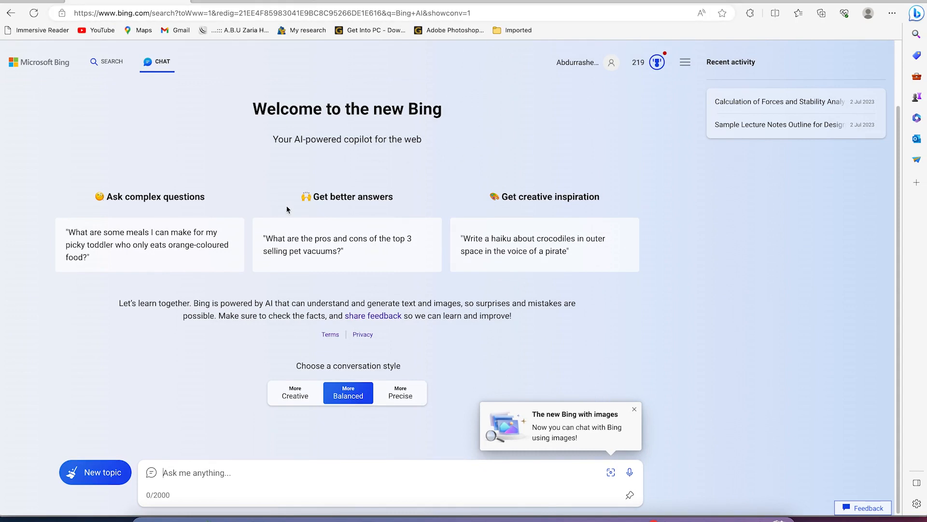
{"action": "mouse_move", "coordinate": [312, 129]}
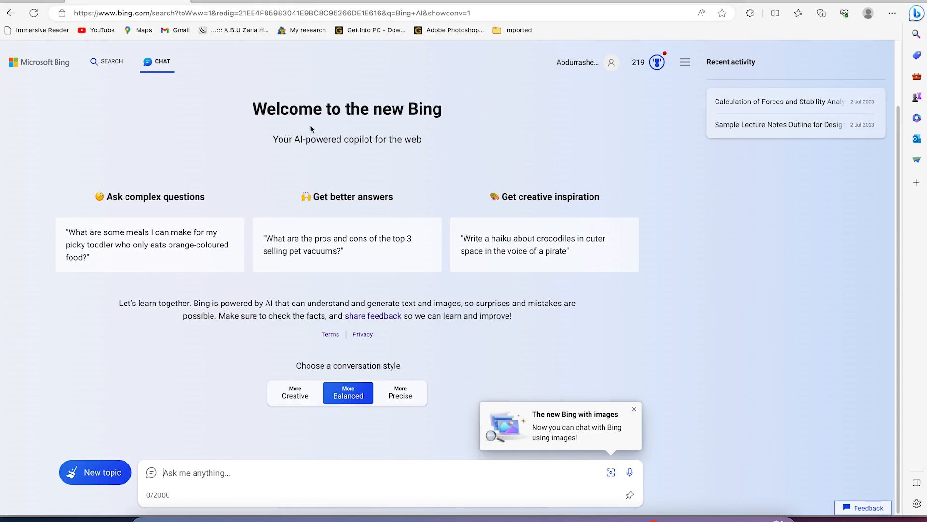
{"action": "mouse_move", "coordinate": [416, 166]}
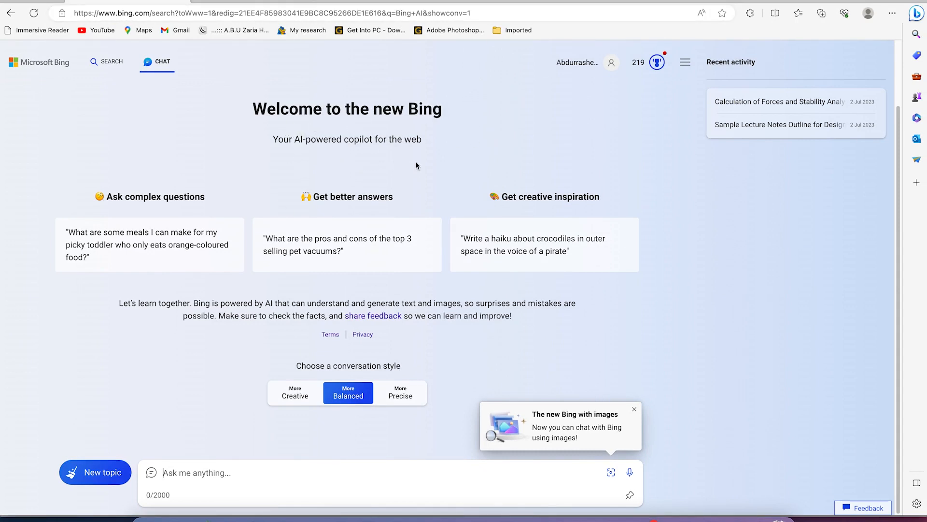
{"action": "mouse_move", "coordinate": [300, 193]}
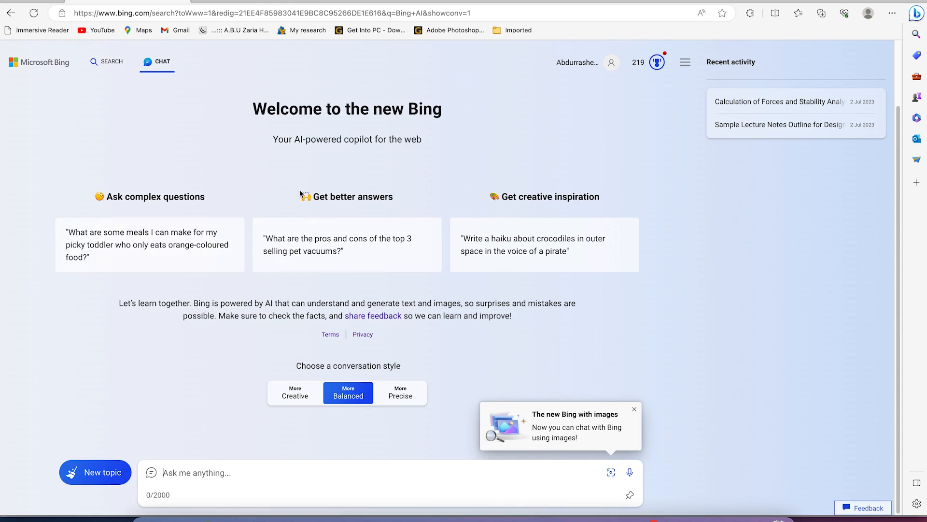
{"action": "mouse_move", "coordinate": [507, 382]}
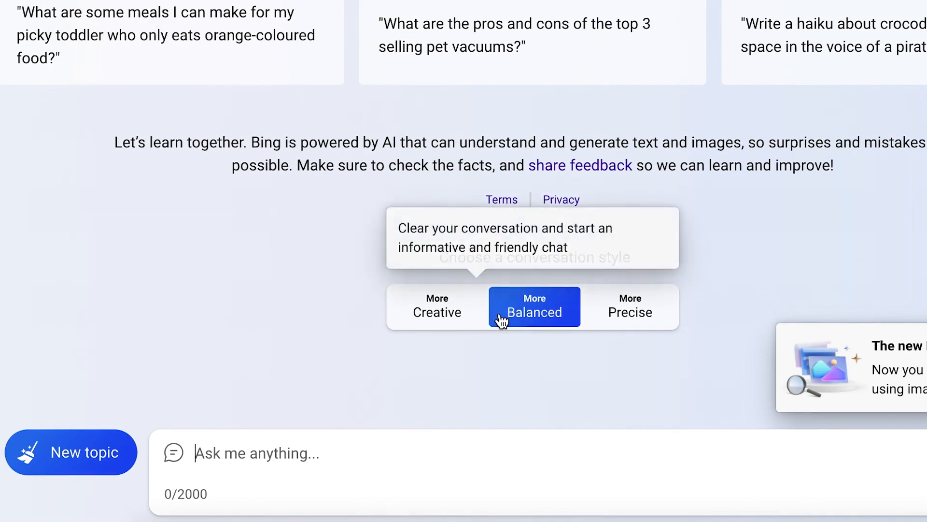
{"action": "mouse_move", "coordinate": [256, 453]}
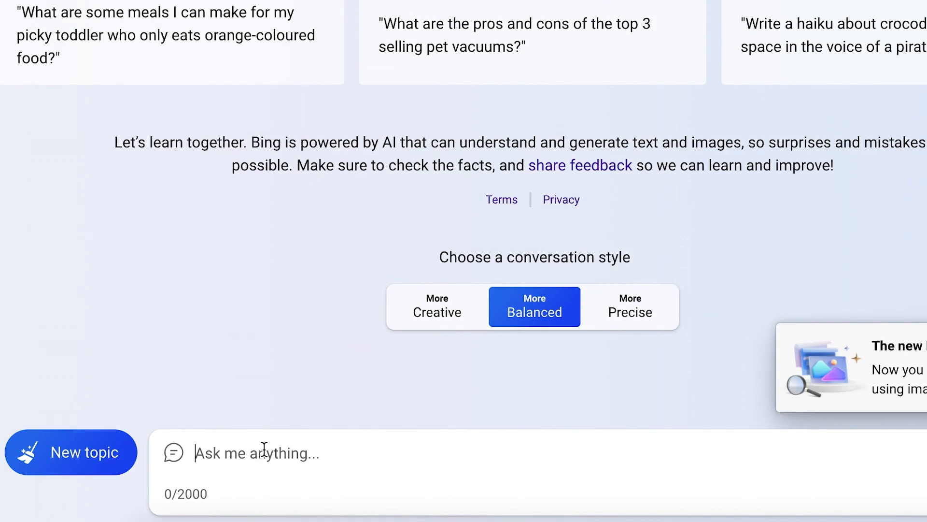
Ask Bing Chat 'Write a blogpost about sustainability' and scroll through the reply.
{"action": "type", "text": "Write a blogpost about sustainability"}
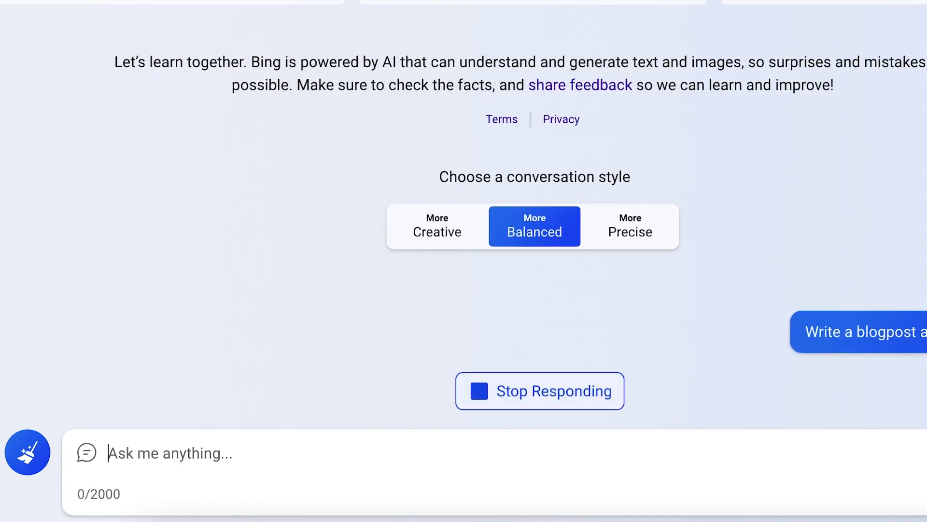
{"action": "scroll", "scroll_direction": "down", "scroll_amount": 3}
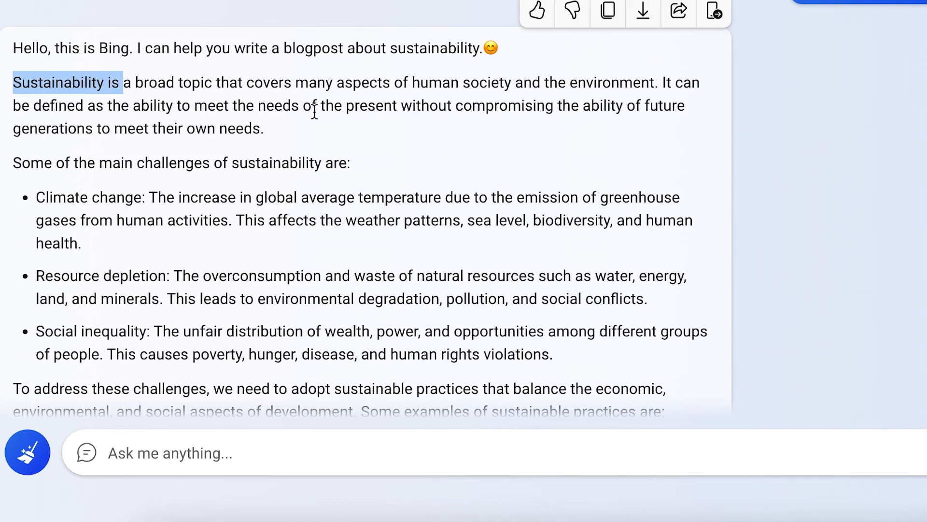
{"action": "scroll", "scroll_direction": "down", "scroll_amount": 3}
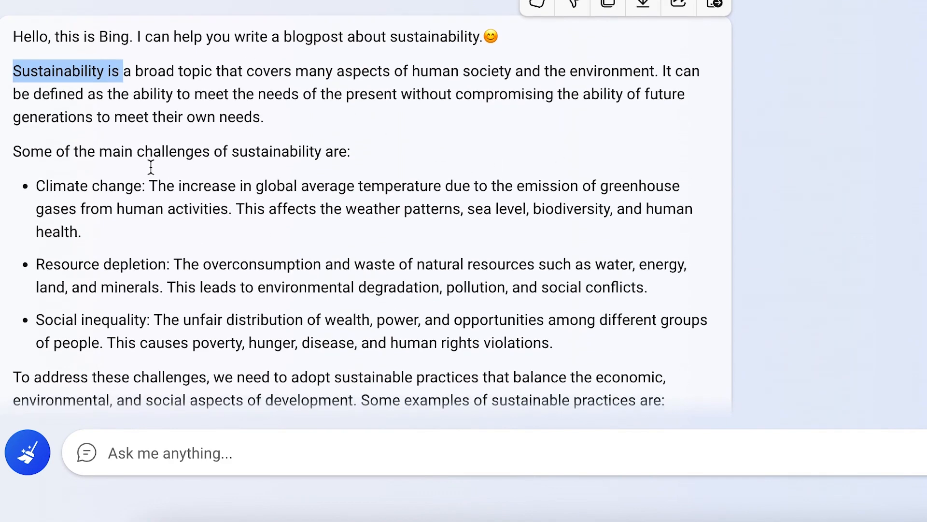
{"action": "mouse_move", "coordinate": [27, 452]}
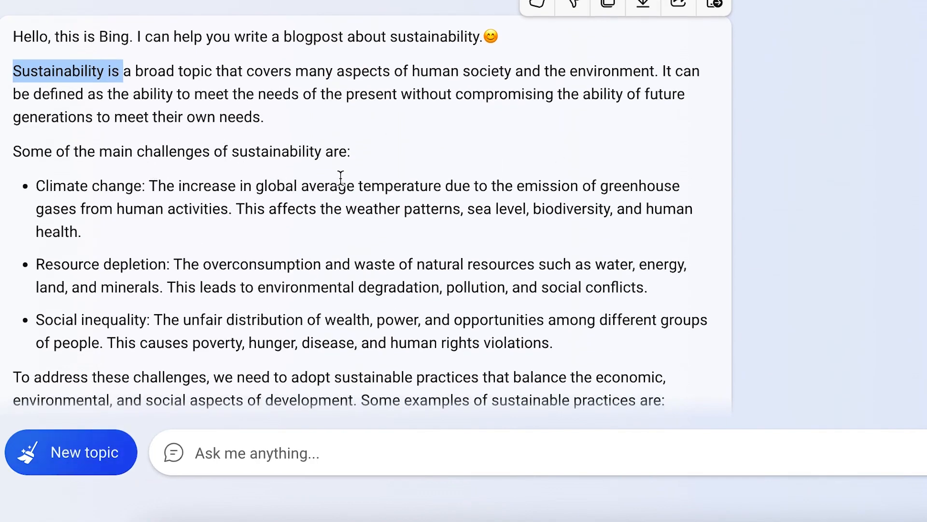
{"action": "scroll", "scroll_direction": "down", "scroll_amount": 3}
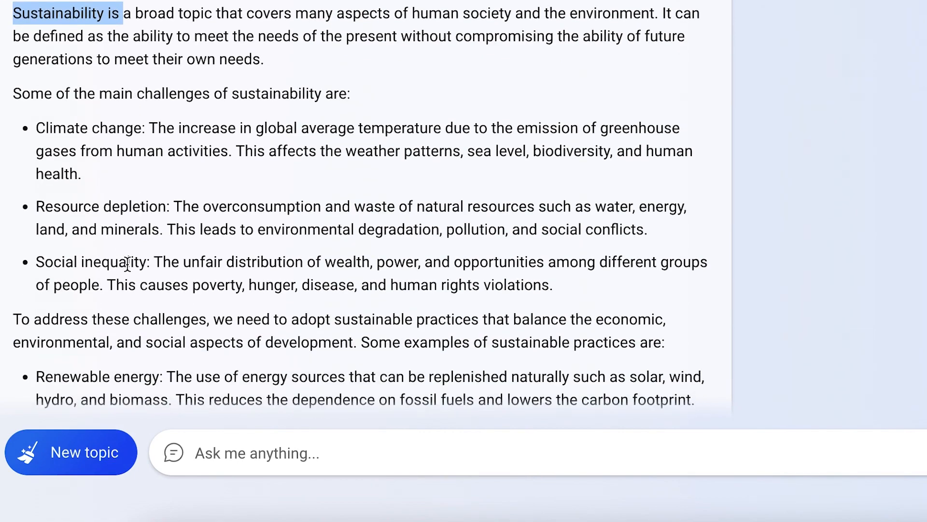
{"action": "scroll", "scroll_direction": "down", "scroll_amount": 3}
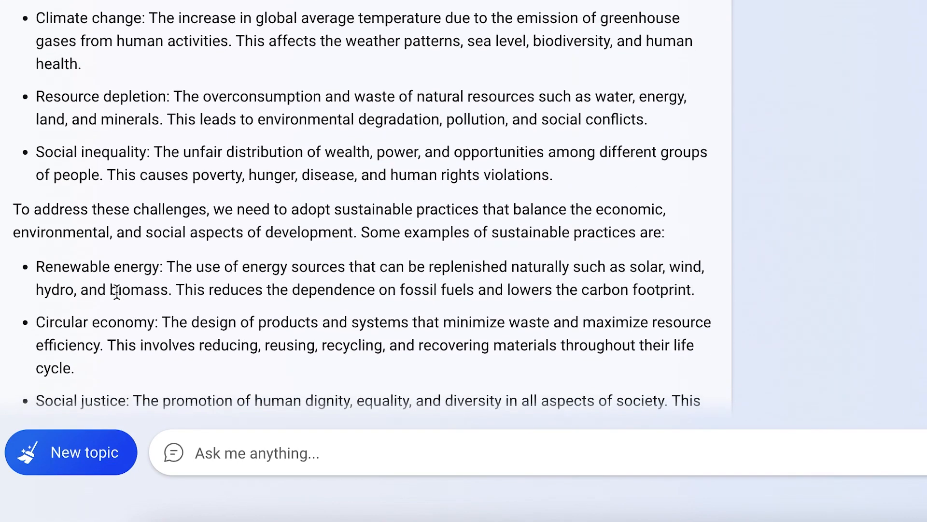
{"action": "scroll", "scroll_direction": "down", "scroll_amount": 3}
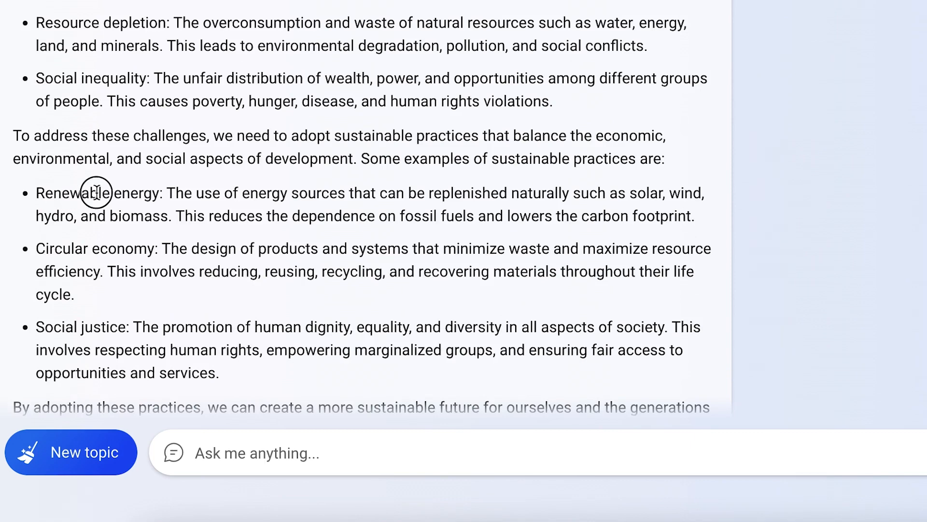
{"action": "double_click", "coordinate": [53, 248]}
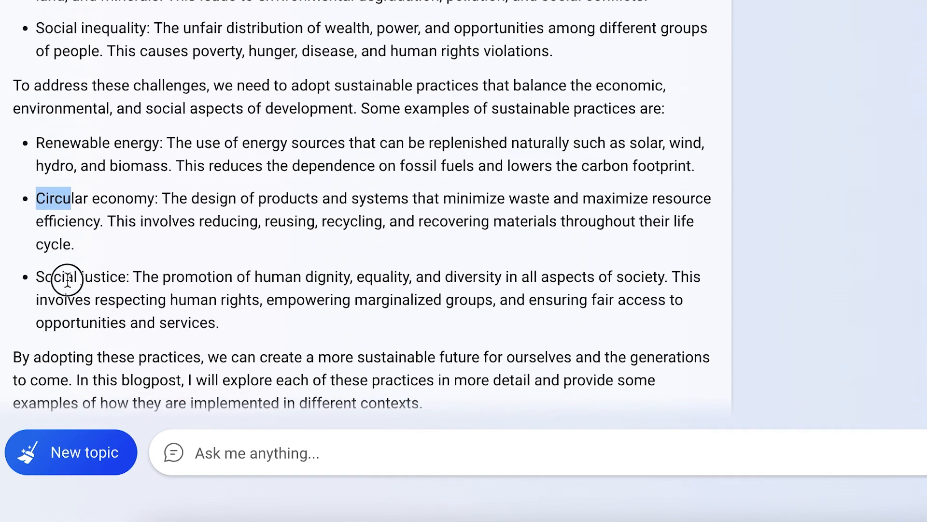
{"action": "scroll", "scroll_direction": "down", "scroll_amount": 3}
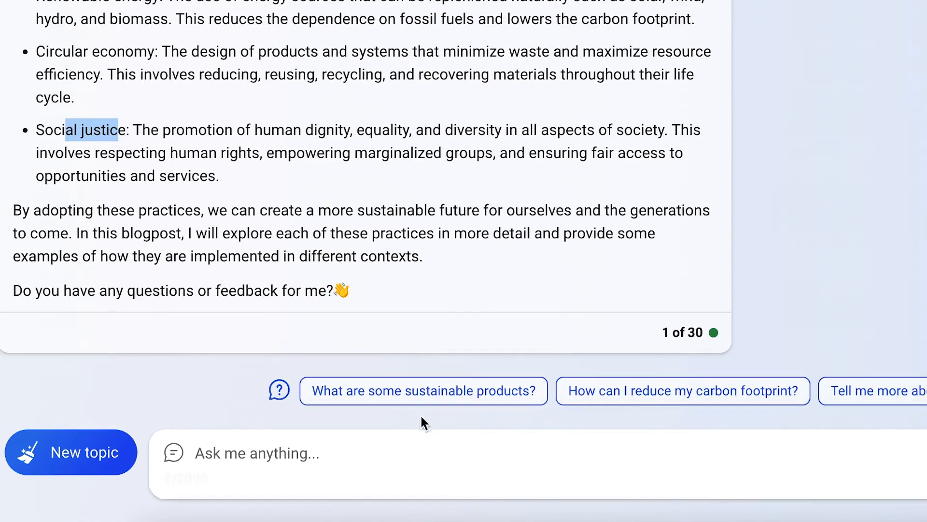
{"action": "mouse_move", "coordinate": [389, 175]}
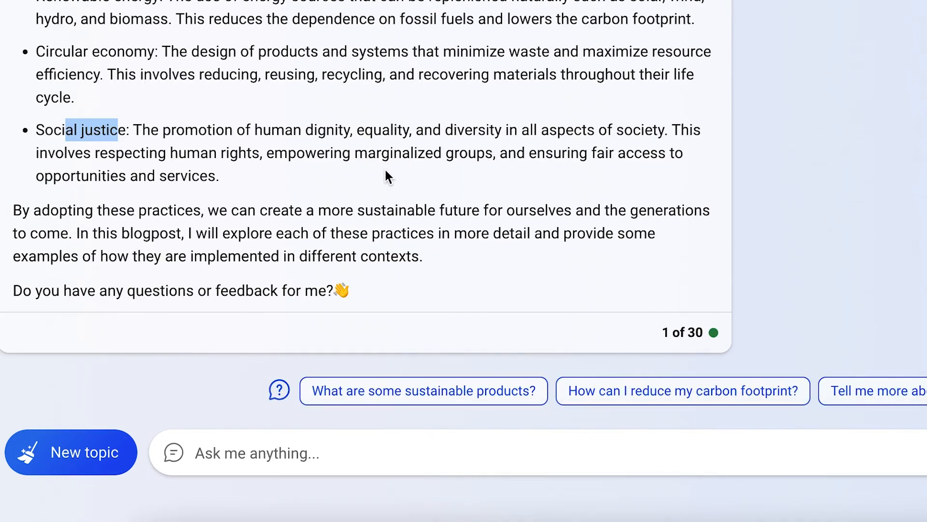
{"action": "mouse_move", "coordinate": [393, 345]}
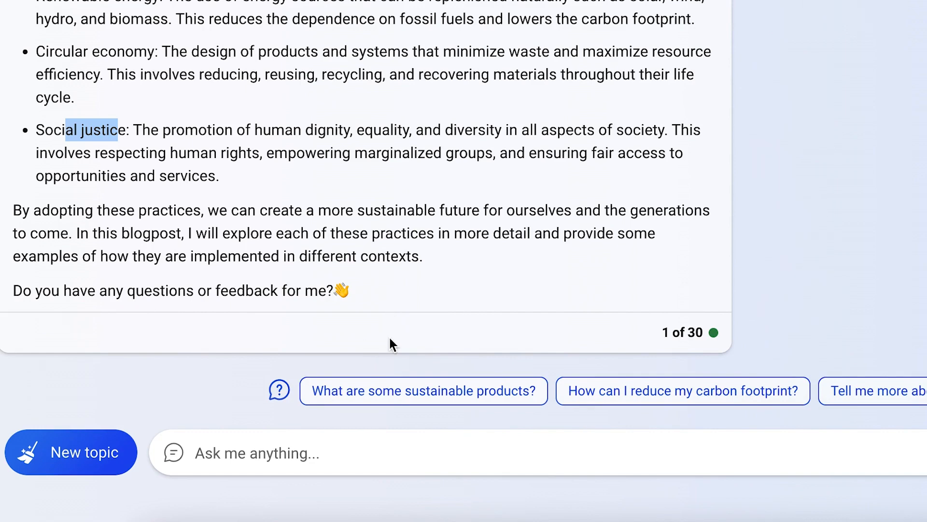